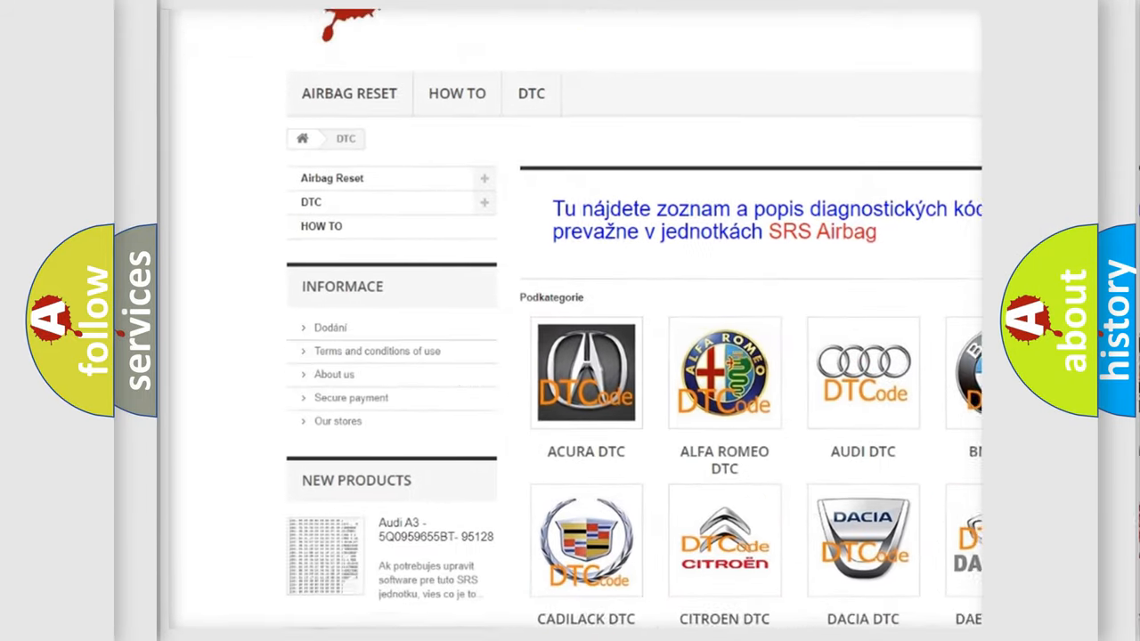
pyautogui.scroll(-3)
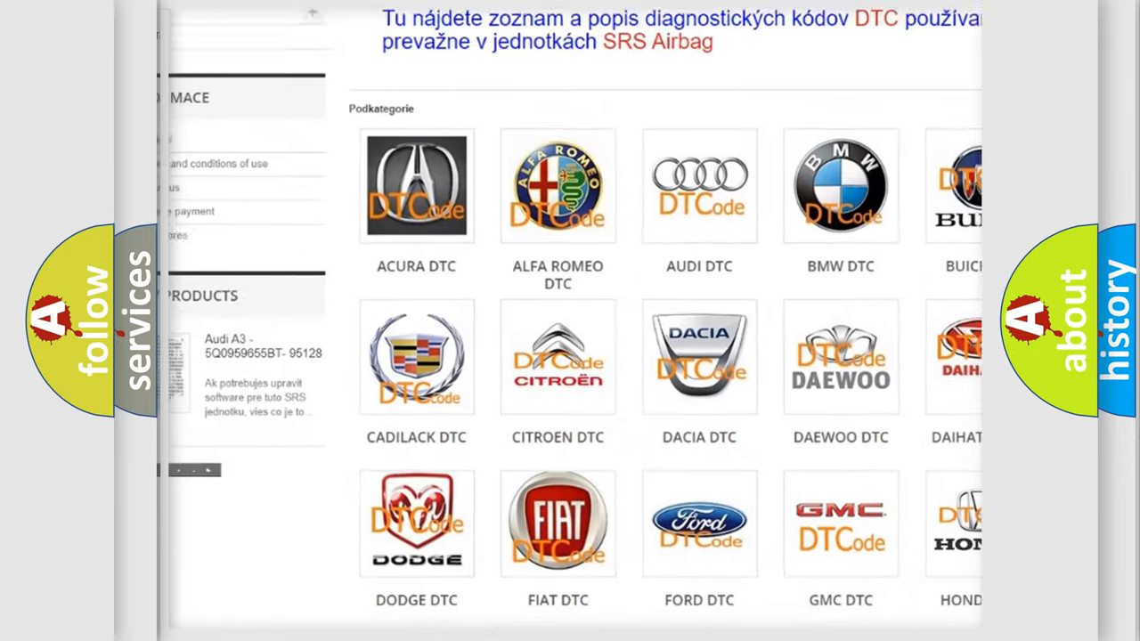
pyautogui.scroll(-3)
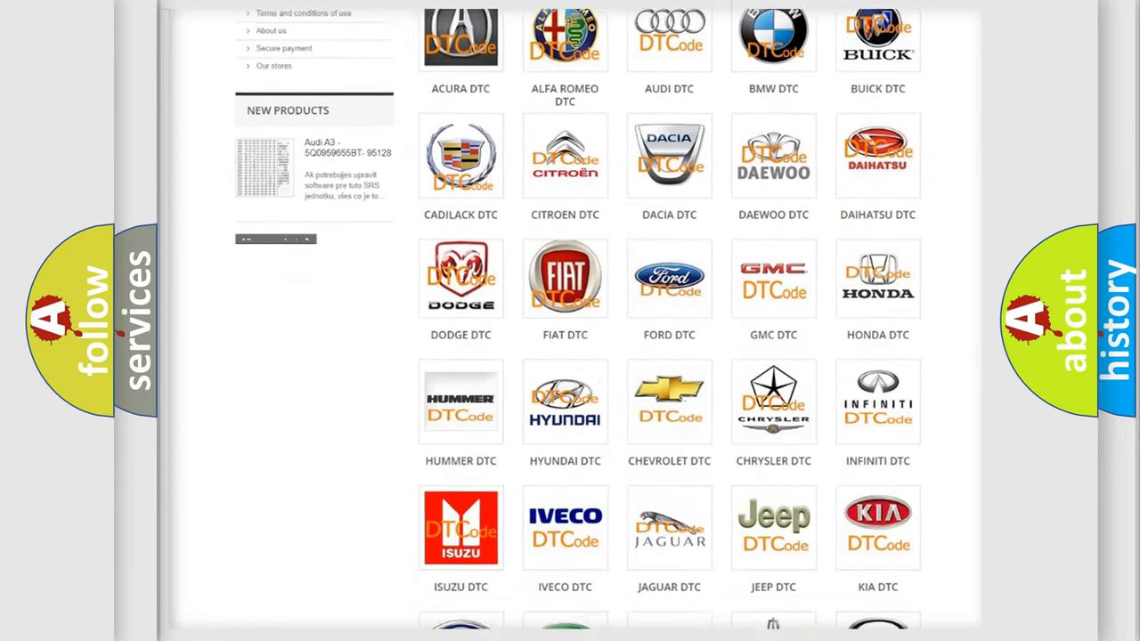
pyautogui.scroll(-3)
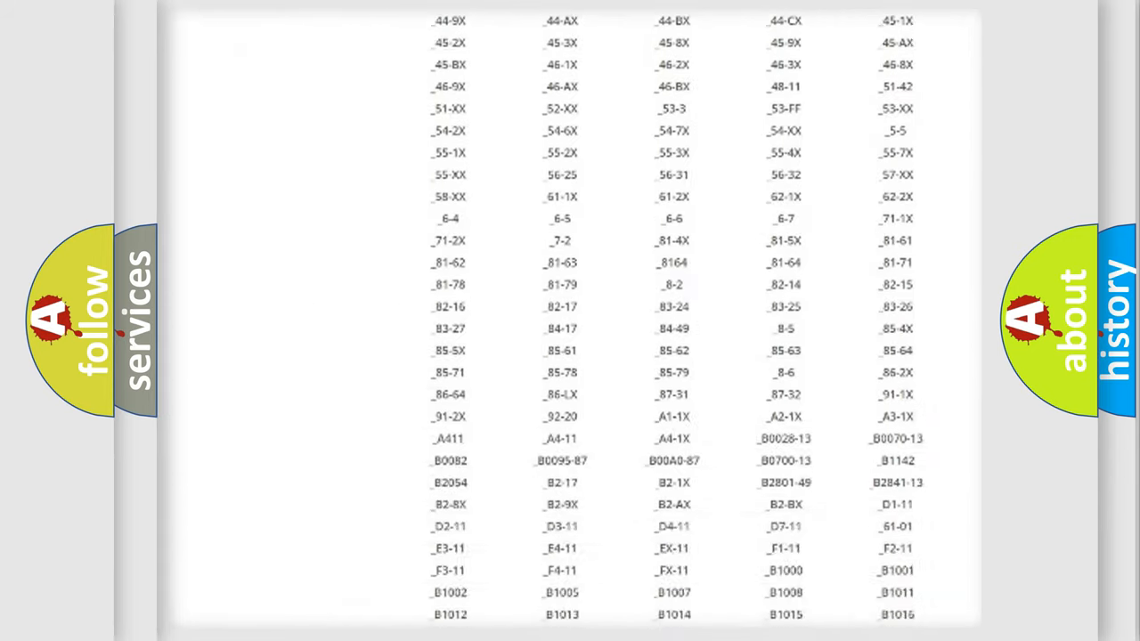
pyautogui.scroll(-3)
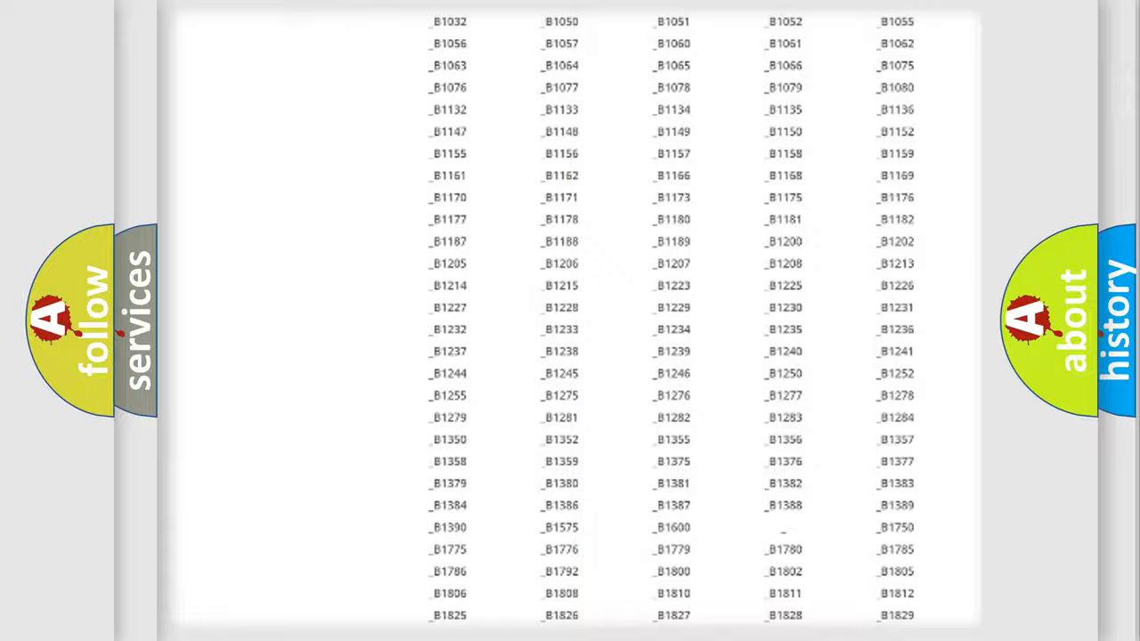